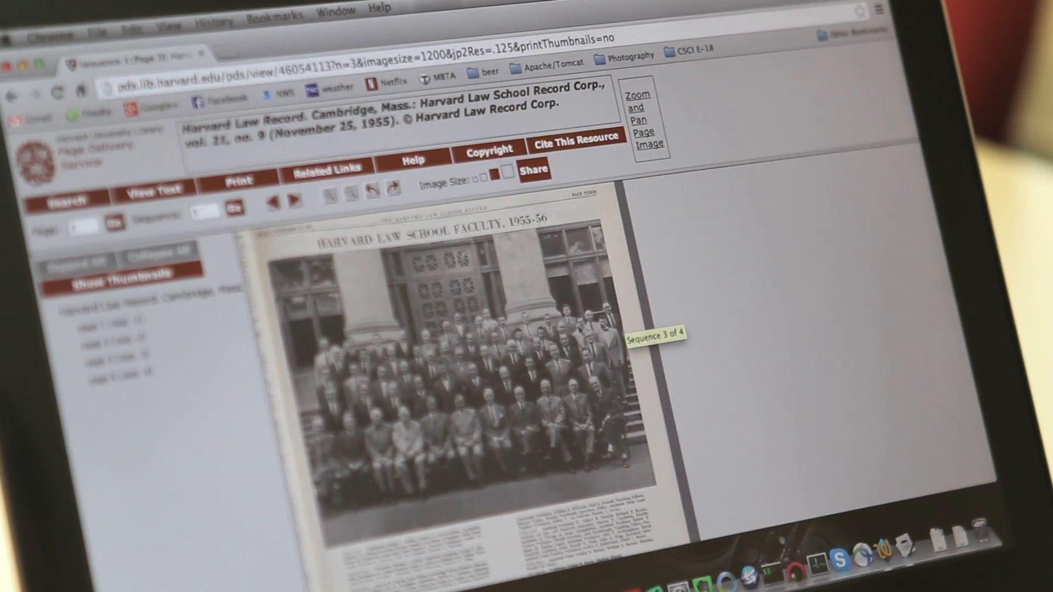
Advance from sequence 3 to sequence 4, the 'Foreign Policy and Law Schools' dialogue page.
left_click(293, 201)
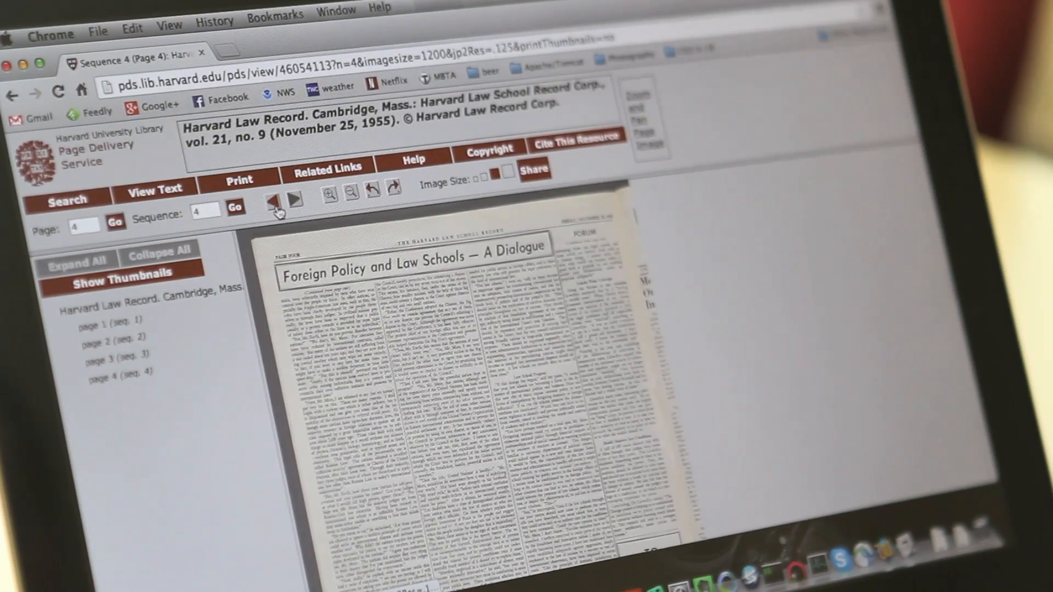
left_click(273, 200)
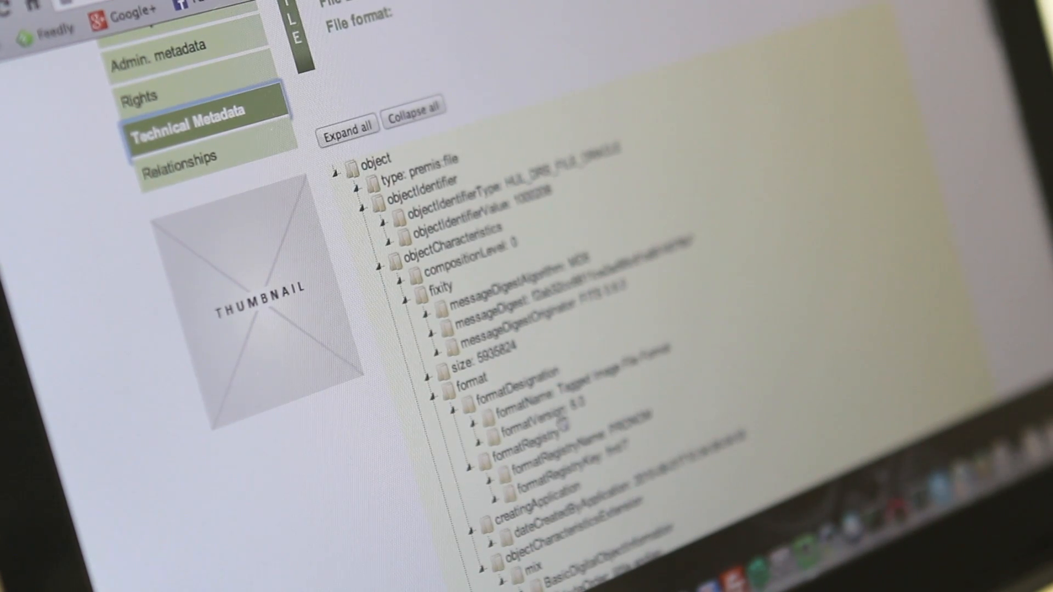
scroll("down", 3)
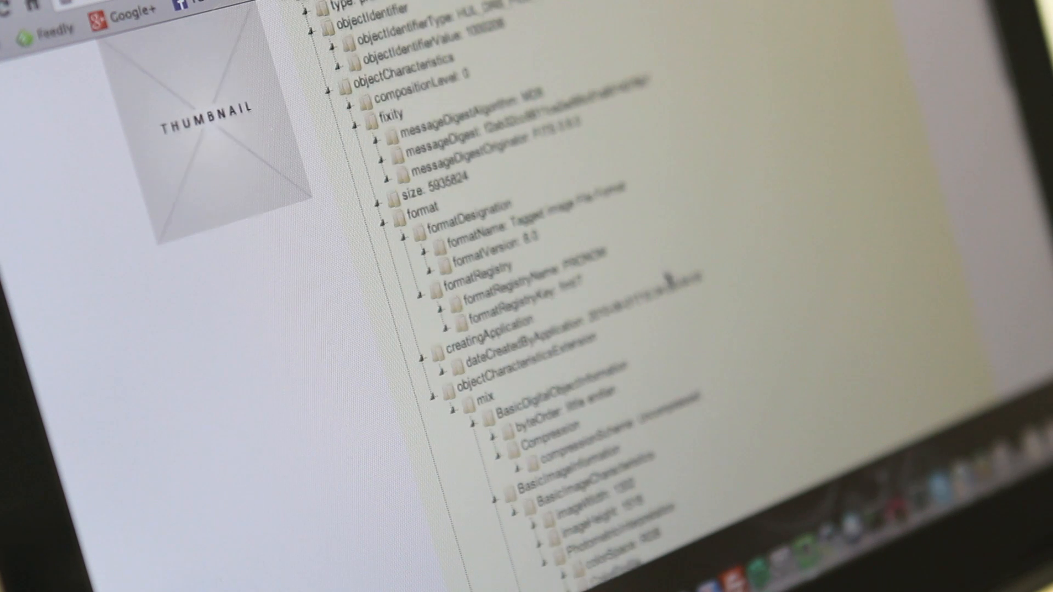
scroll("down", 3)
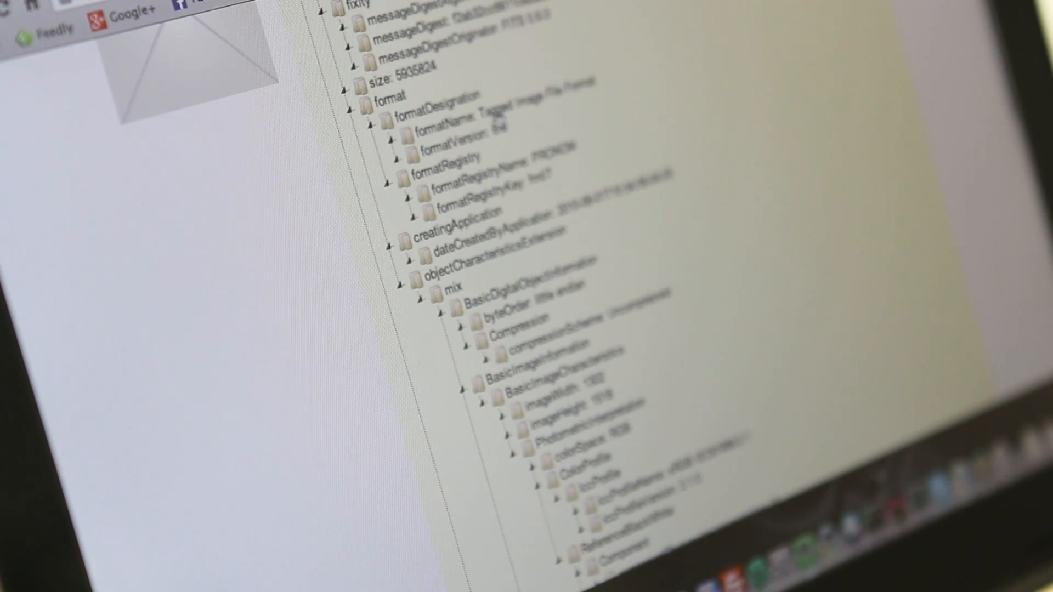